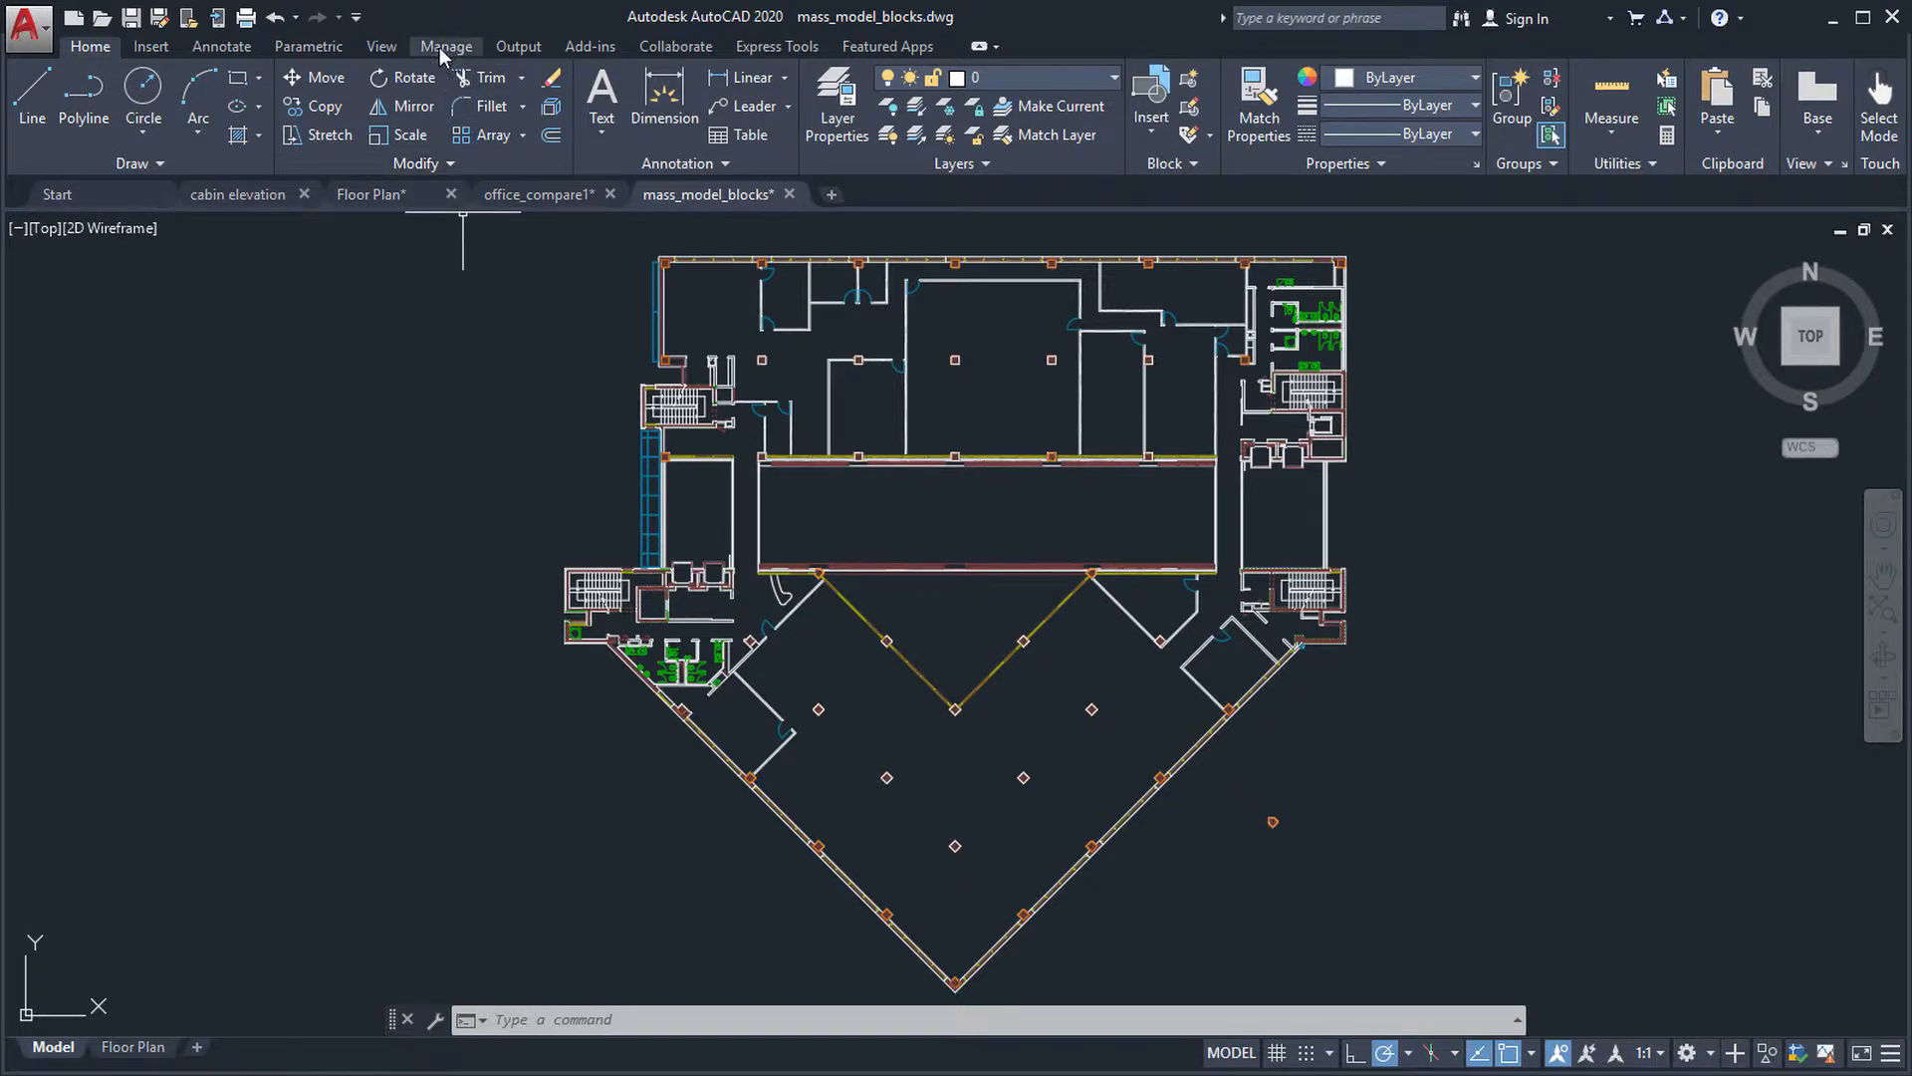
Step: Switch the ribbon to the Manage tools containing the cleanup commands
{"action": "left_click", "coordinate": [444, 46]}
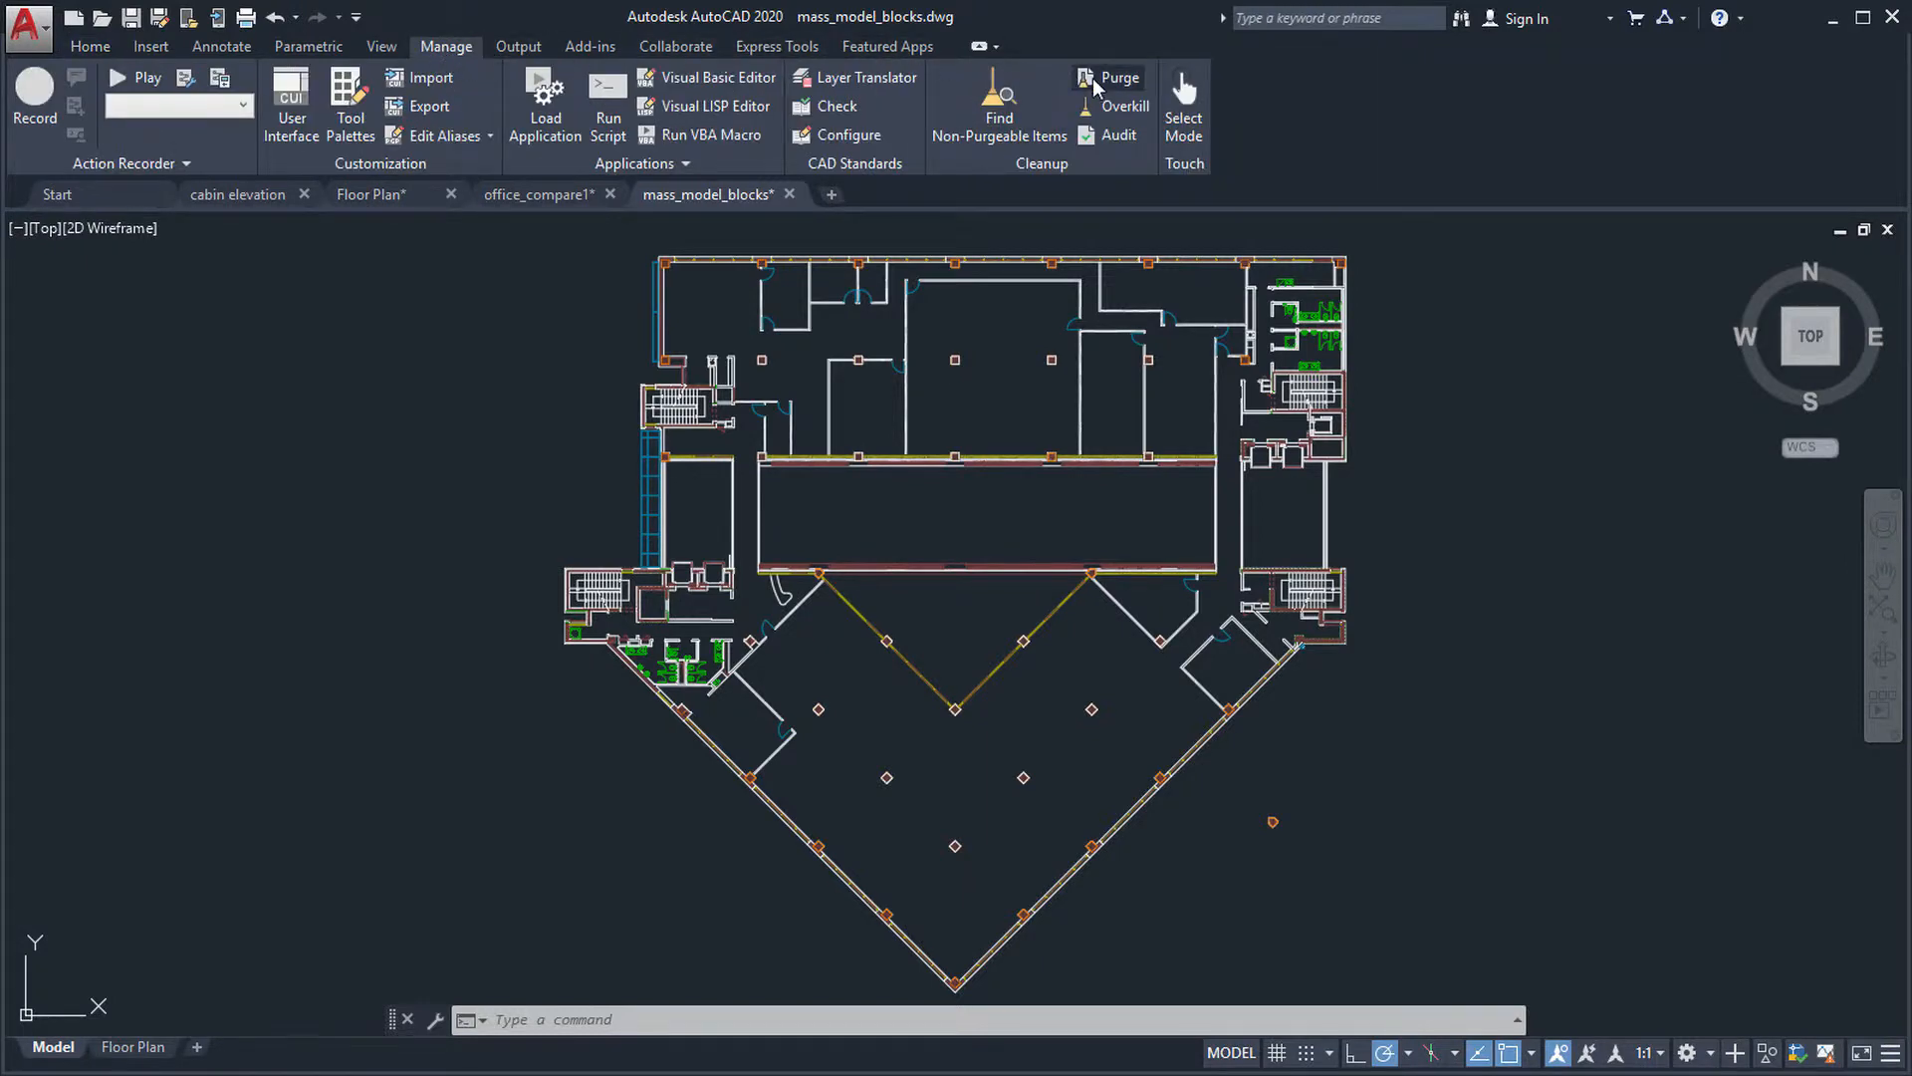
Step: In the Purge dialog, check unused blocks BR 1 and BRISE 1 under Blocks
{"action": "left_click", "coordinate": [1114, 78]}
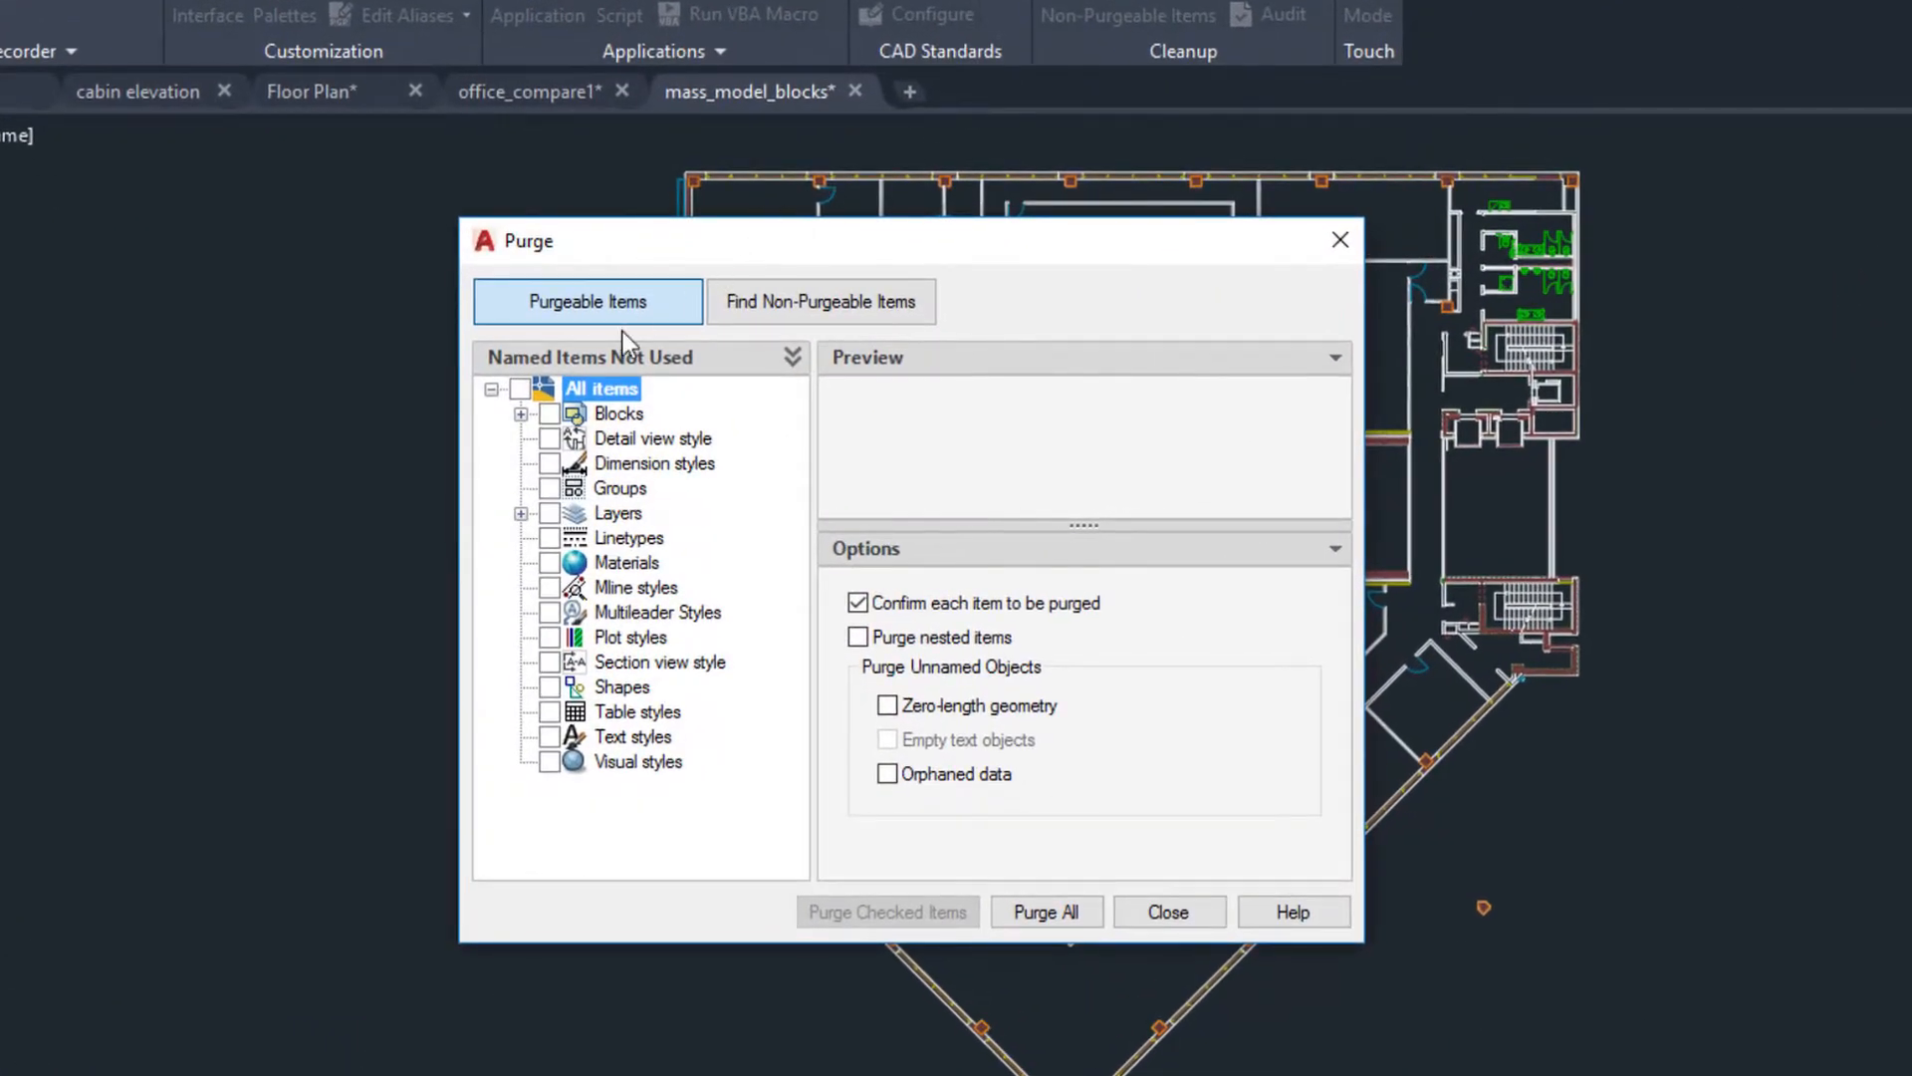
{"action": "left_click", "coordinate": [520, 413]}
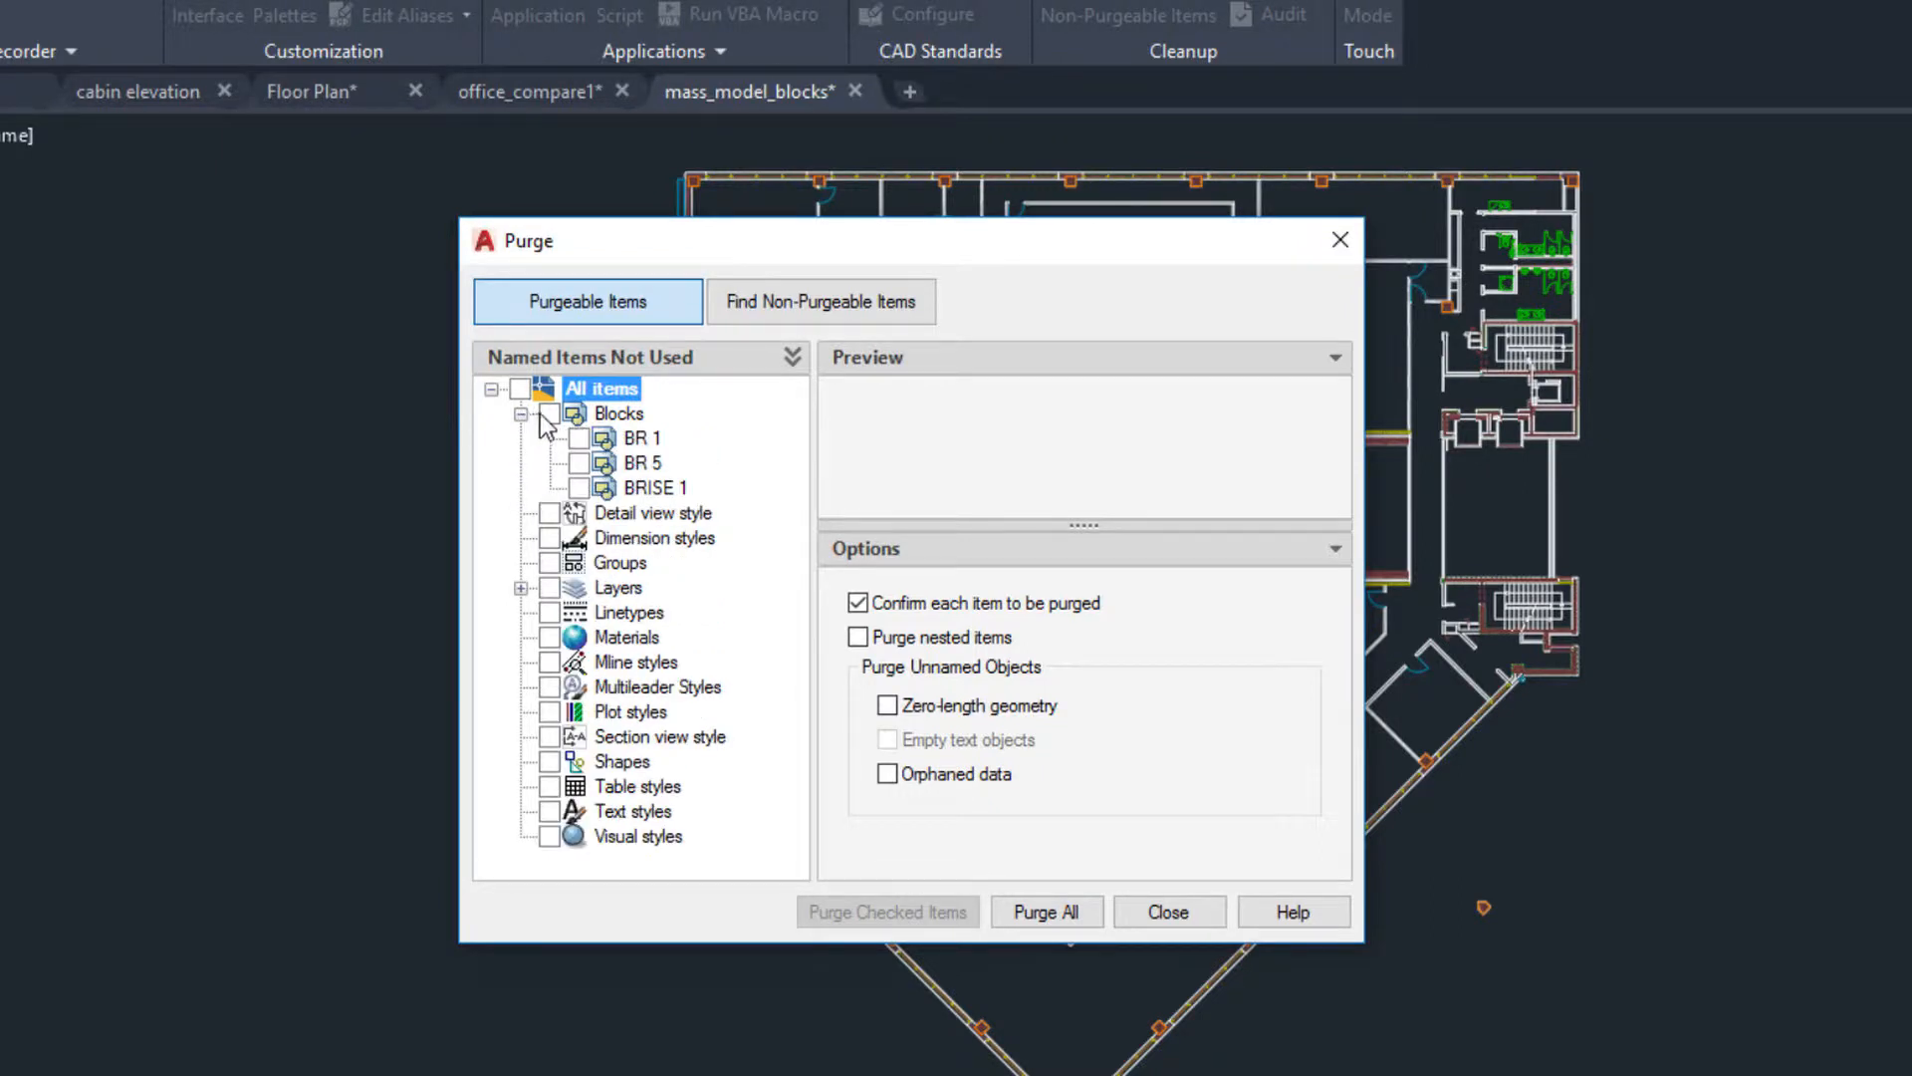
{"action": "left_click", "coordinate": [580, 439]}
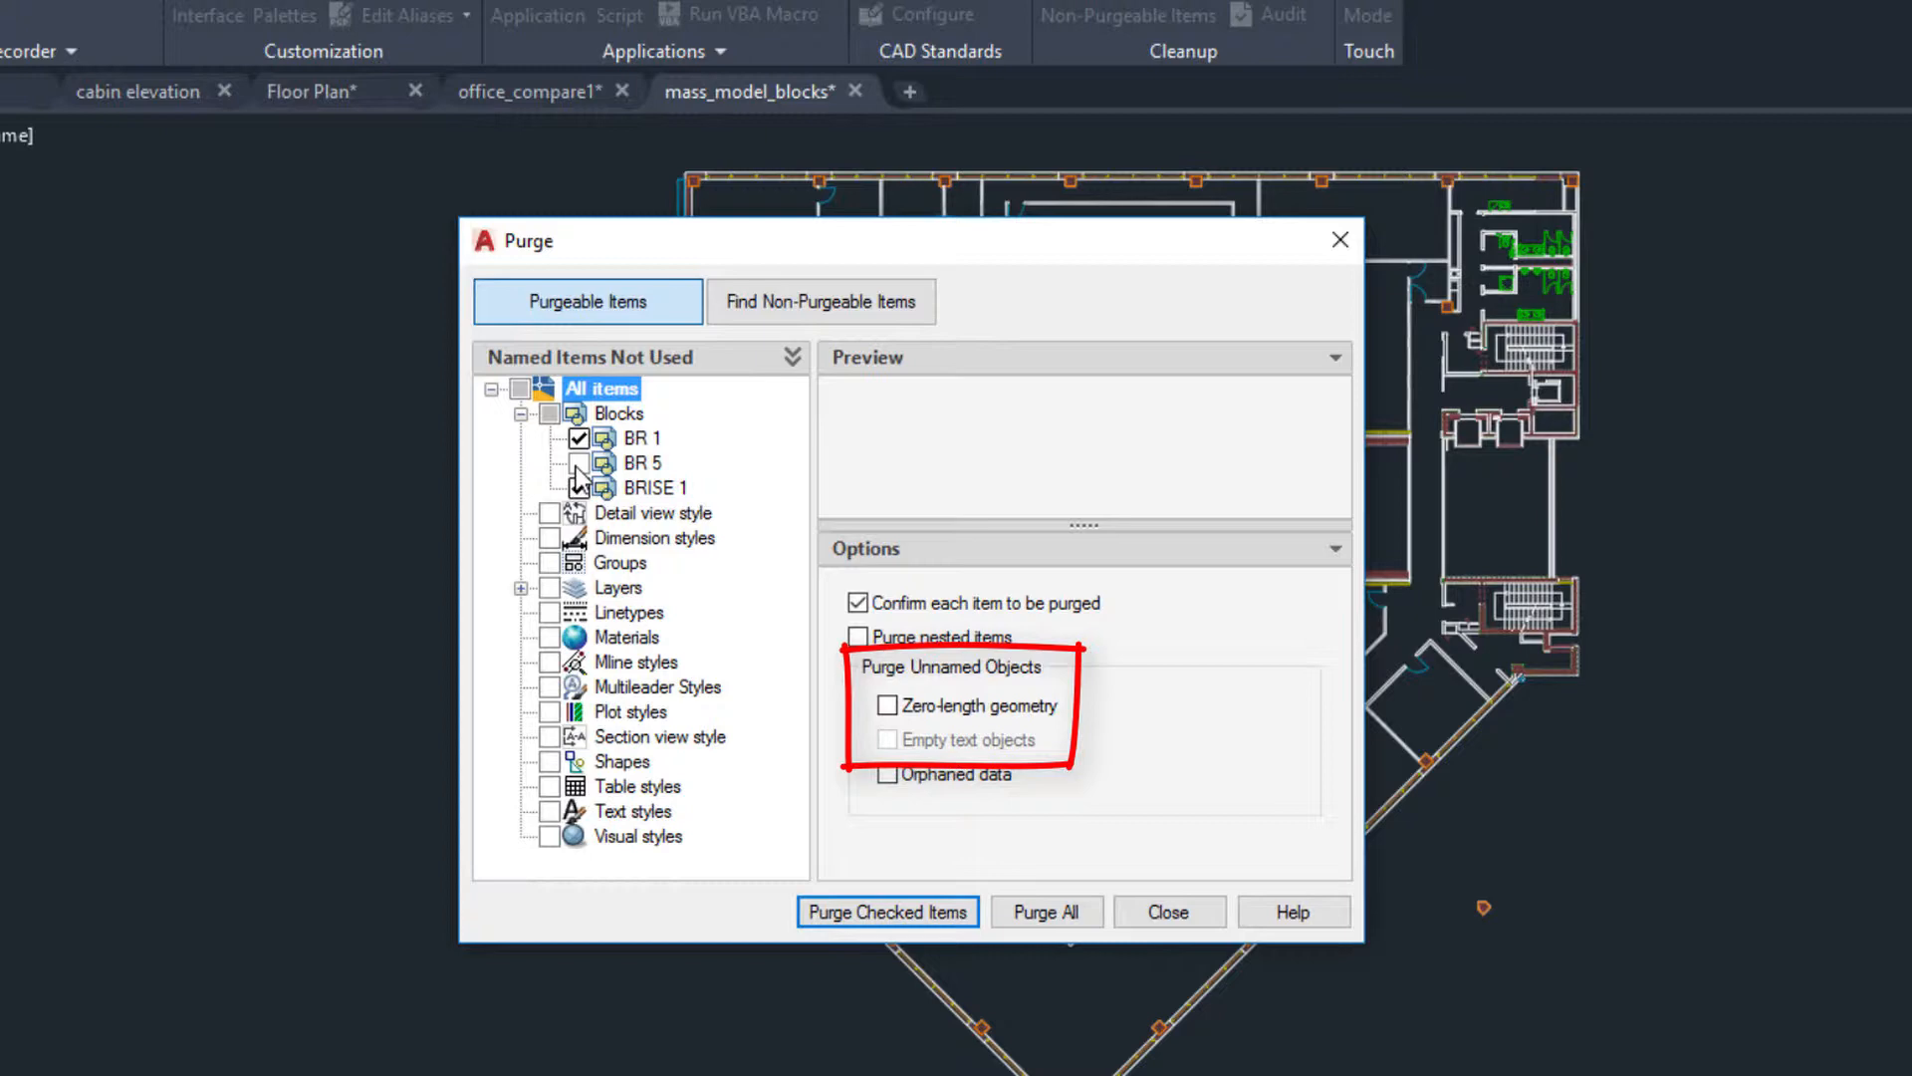
{"action": "left_click", "coordinate": [638, 438]}
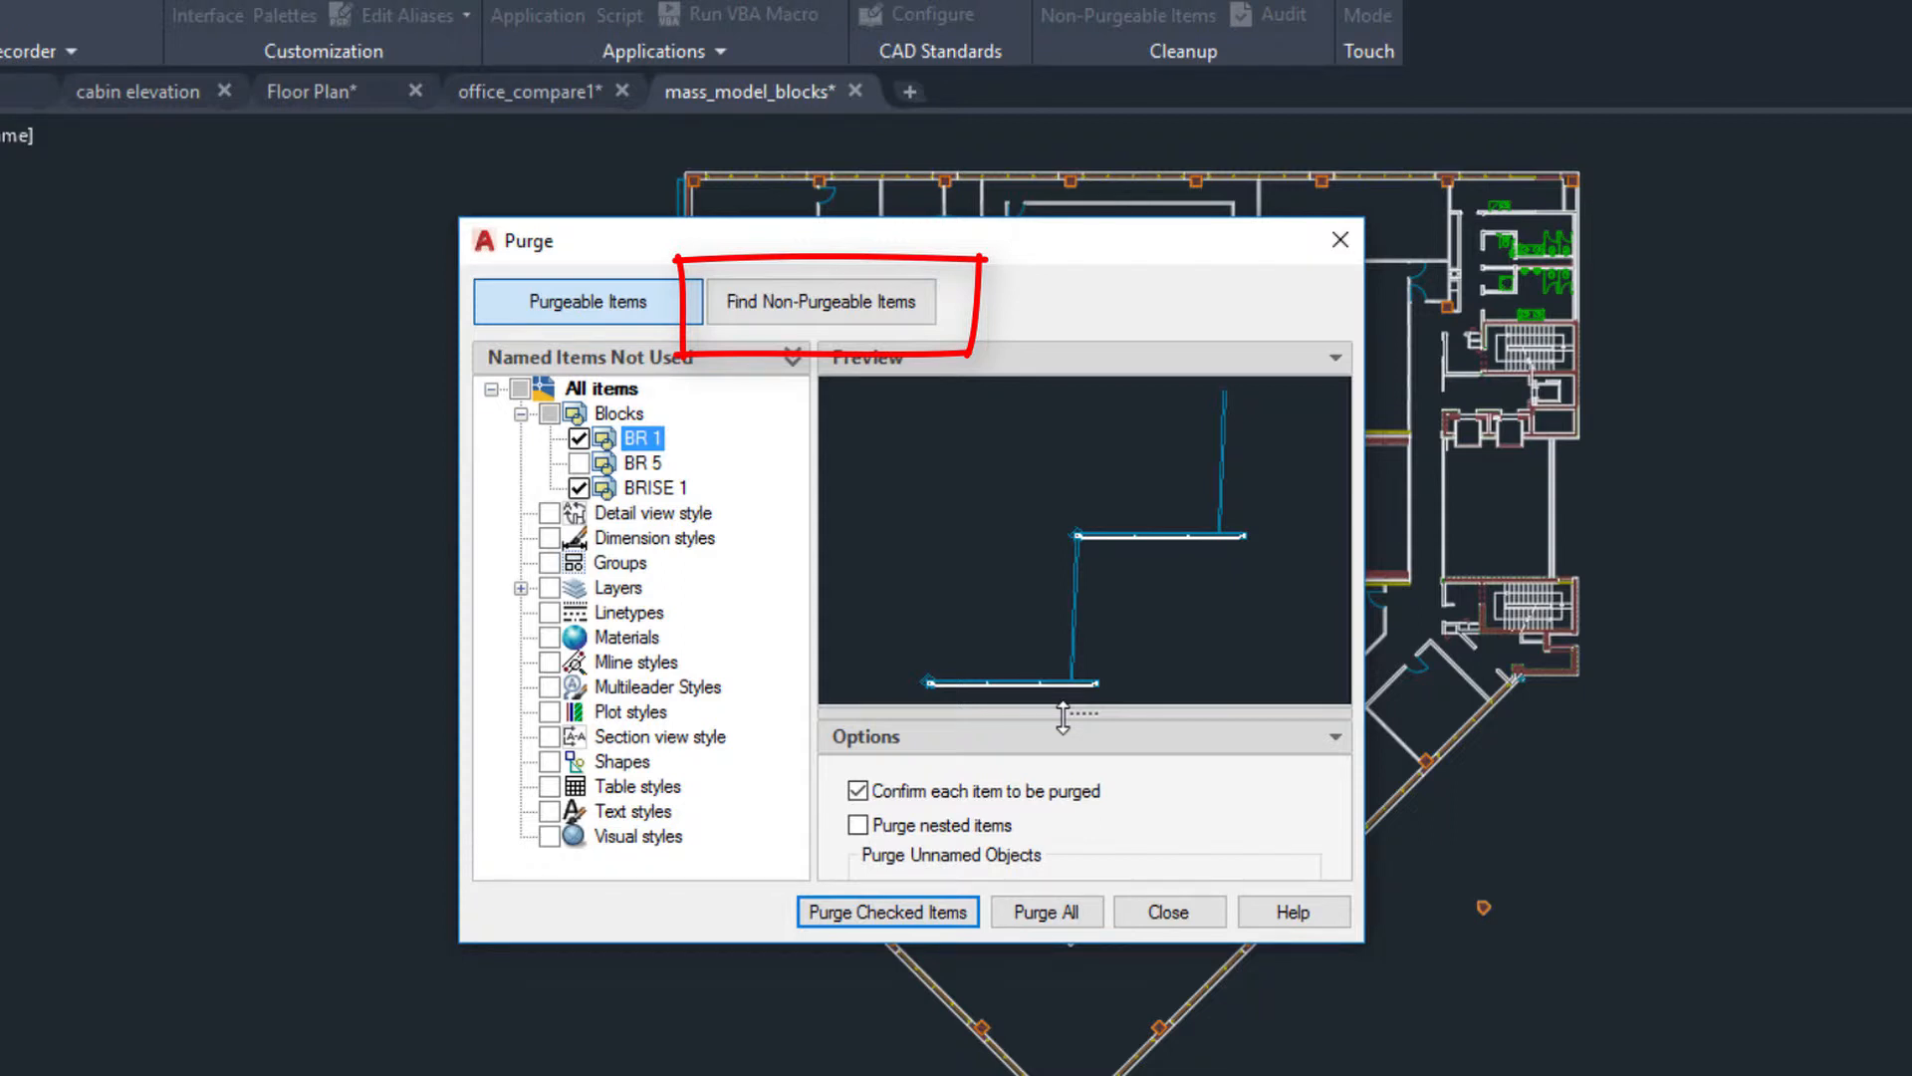
Step: List non-purgeable items and inspect why the Doors layer is in use
{"action": "left_click", "coordinate": [820, 301]}
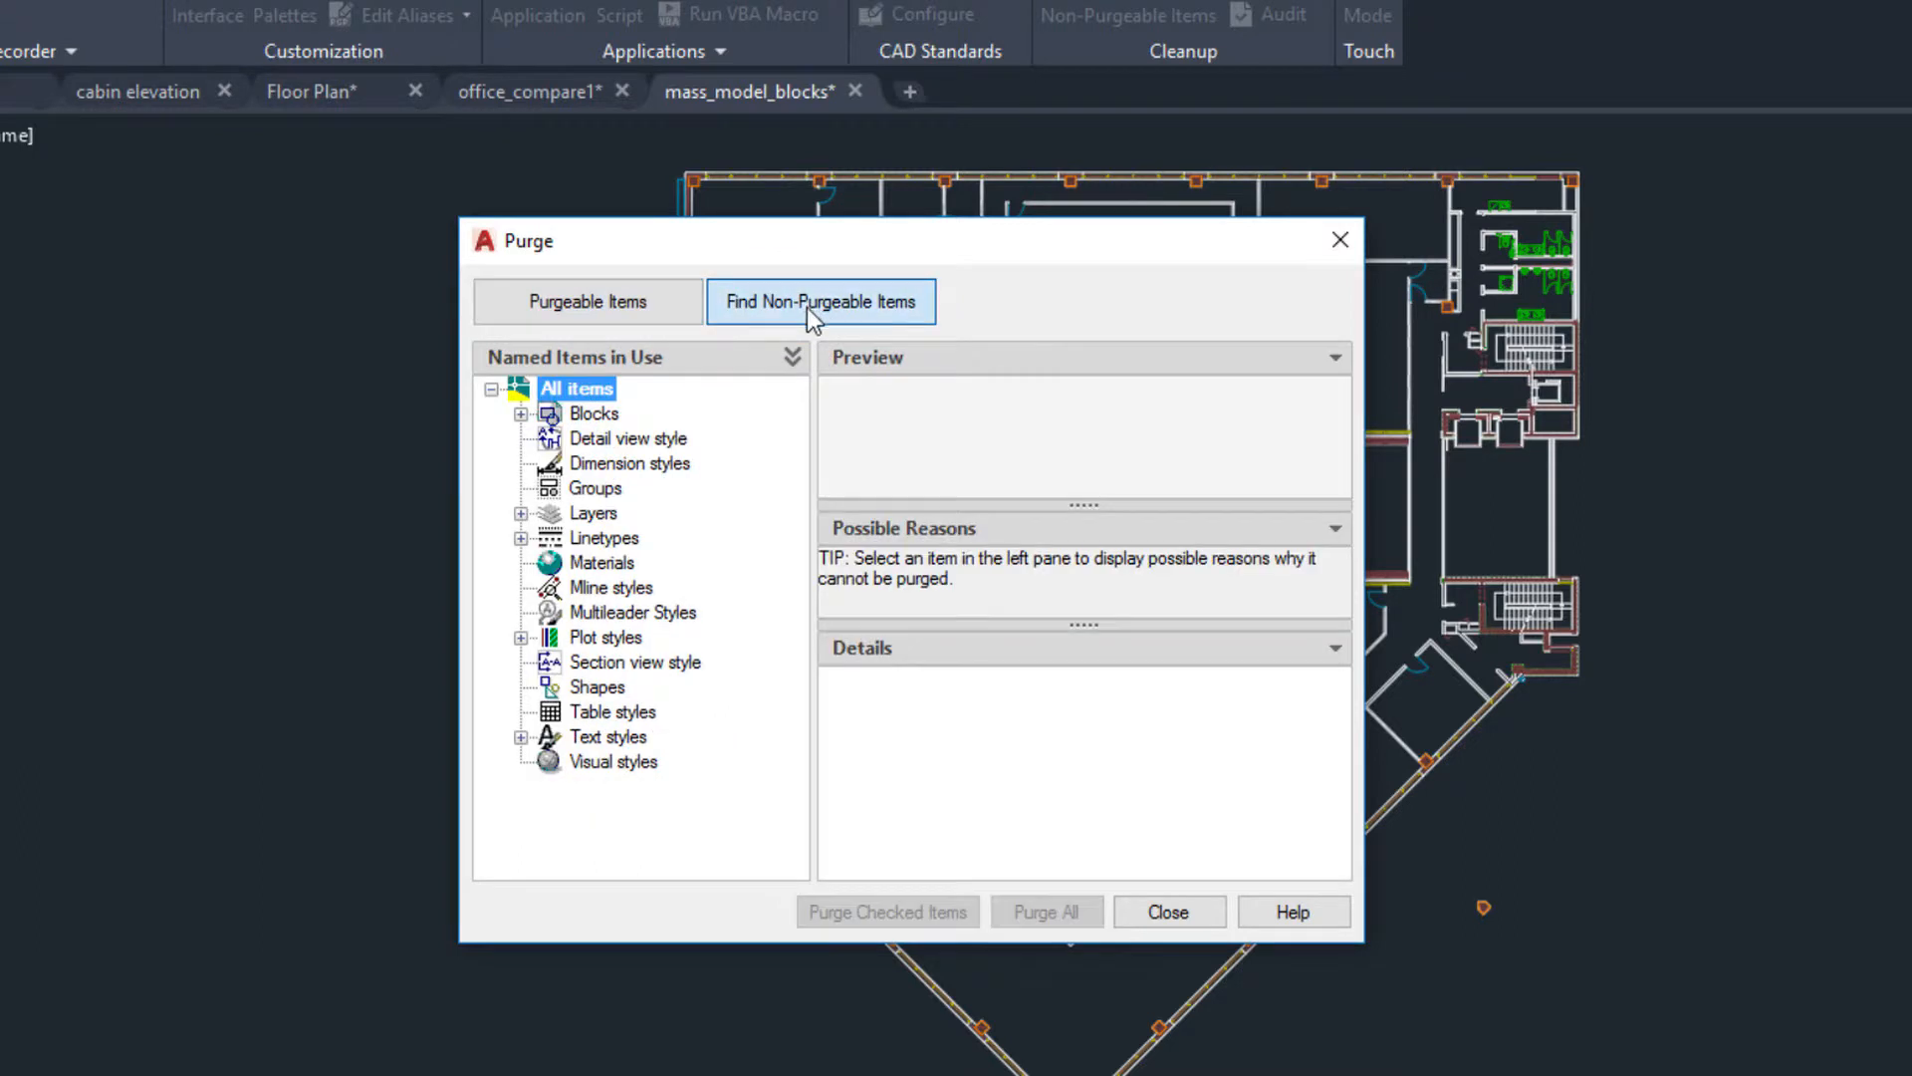
{"action": "left_click", "coordinate": [520, 512]}
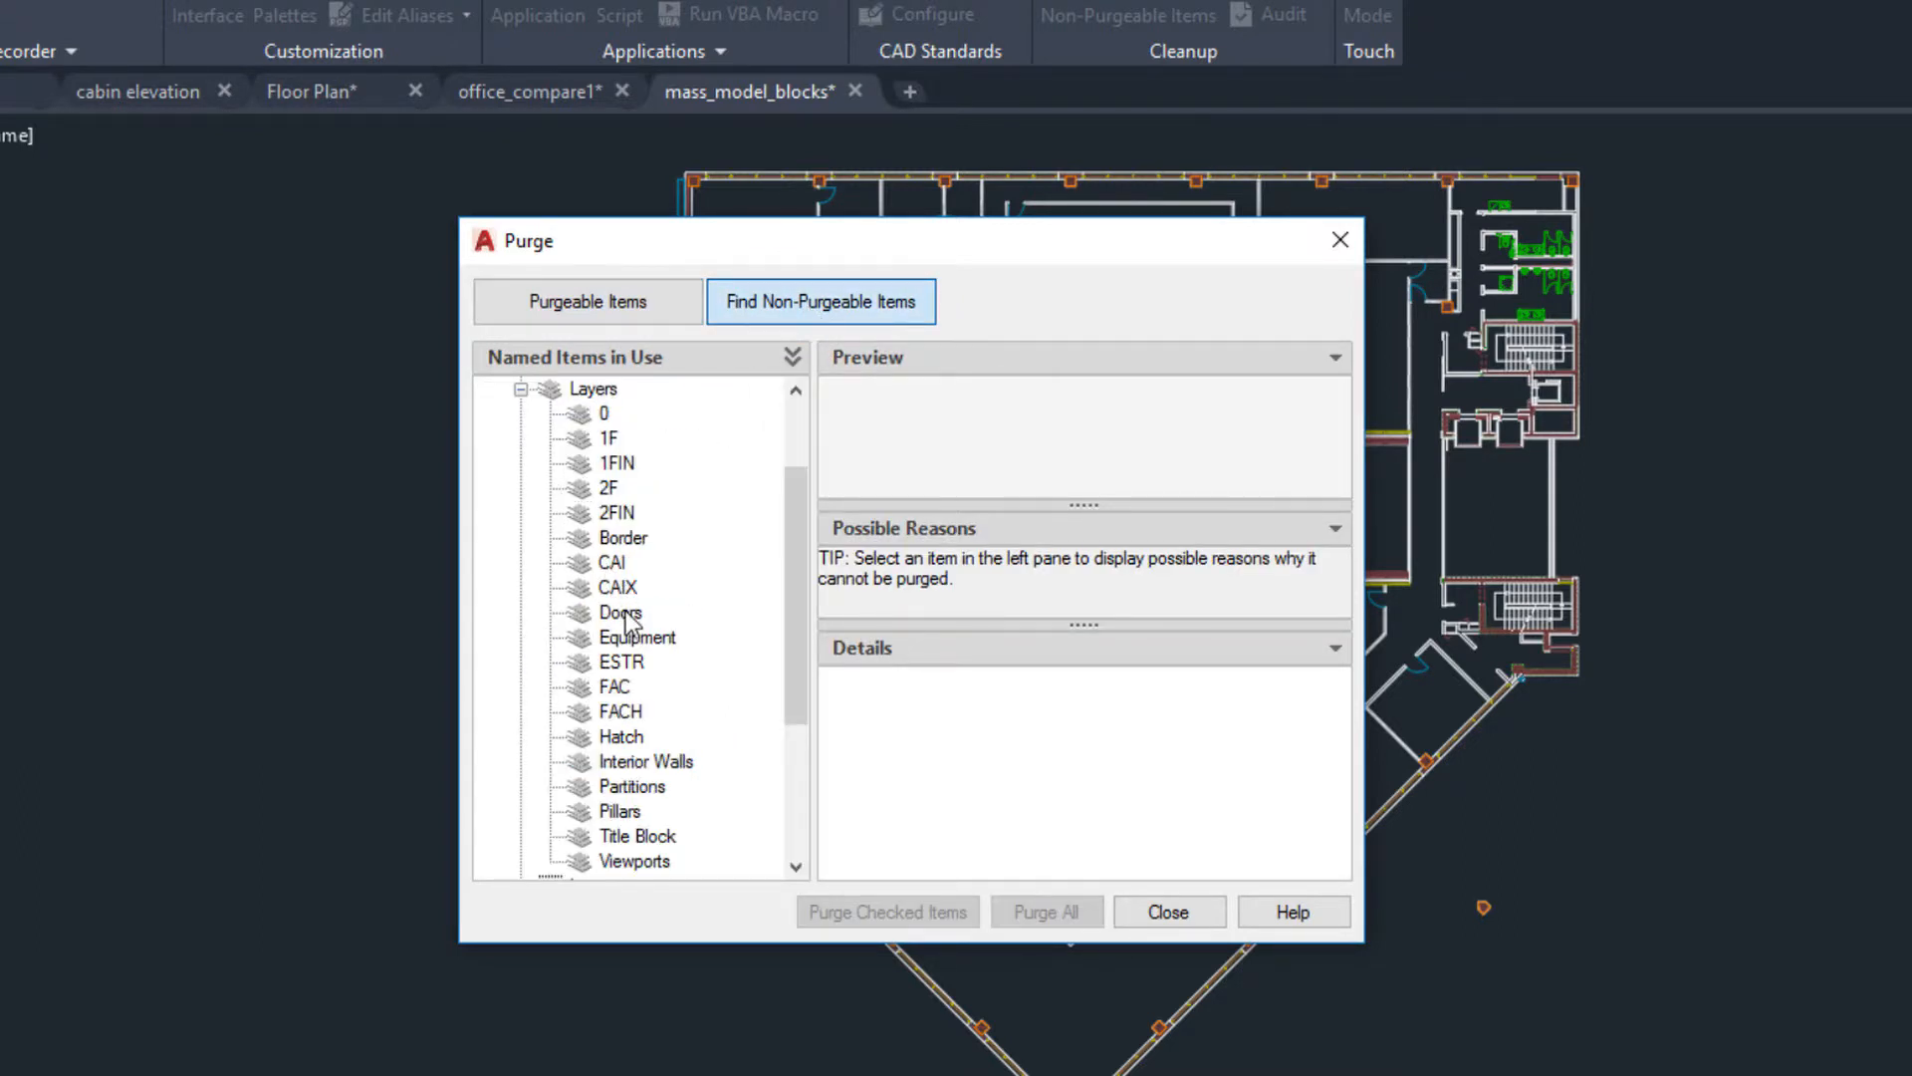
{"action": "left_click", "coordinate": [620, 611]}
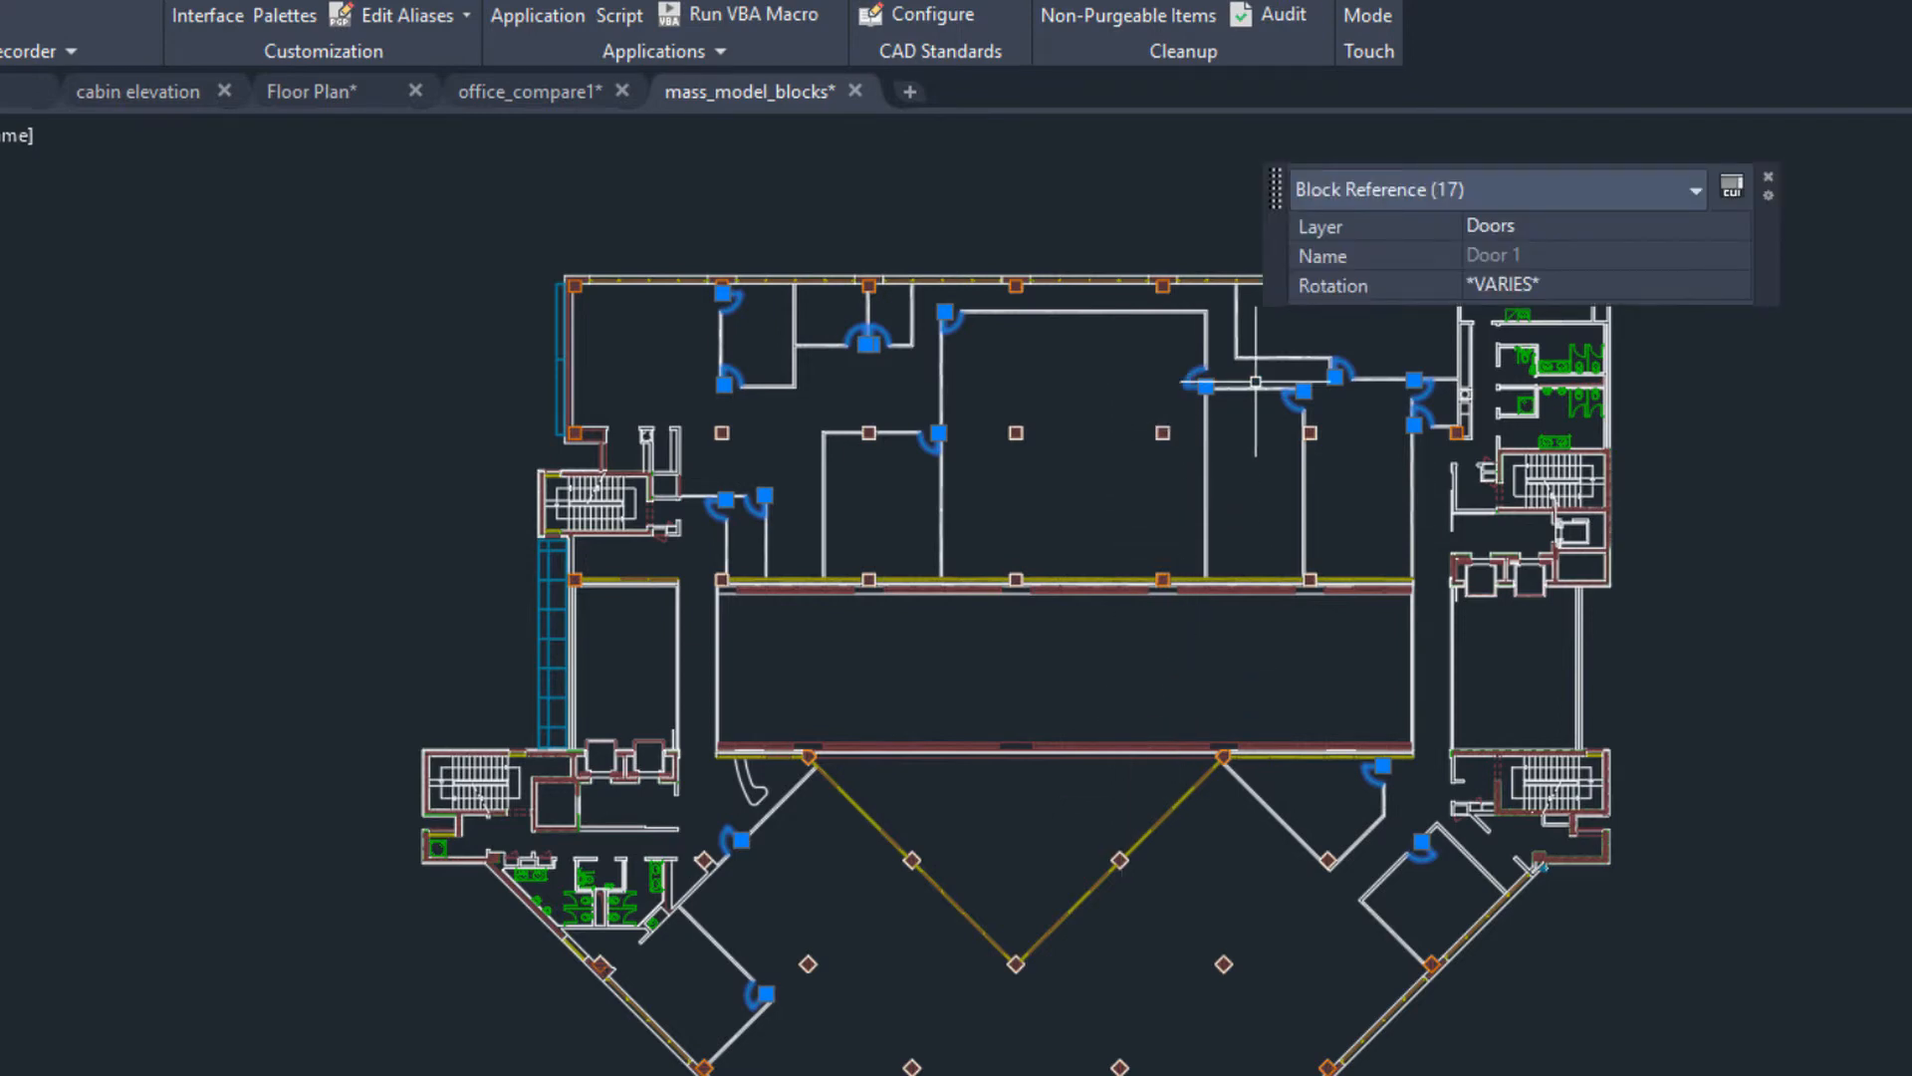
Step: Show the layer choices for the 17 selected Door 1 references
{"action": "left_click", "coordinate": [1725, 226]}
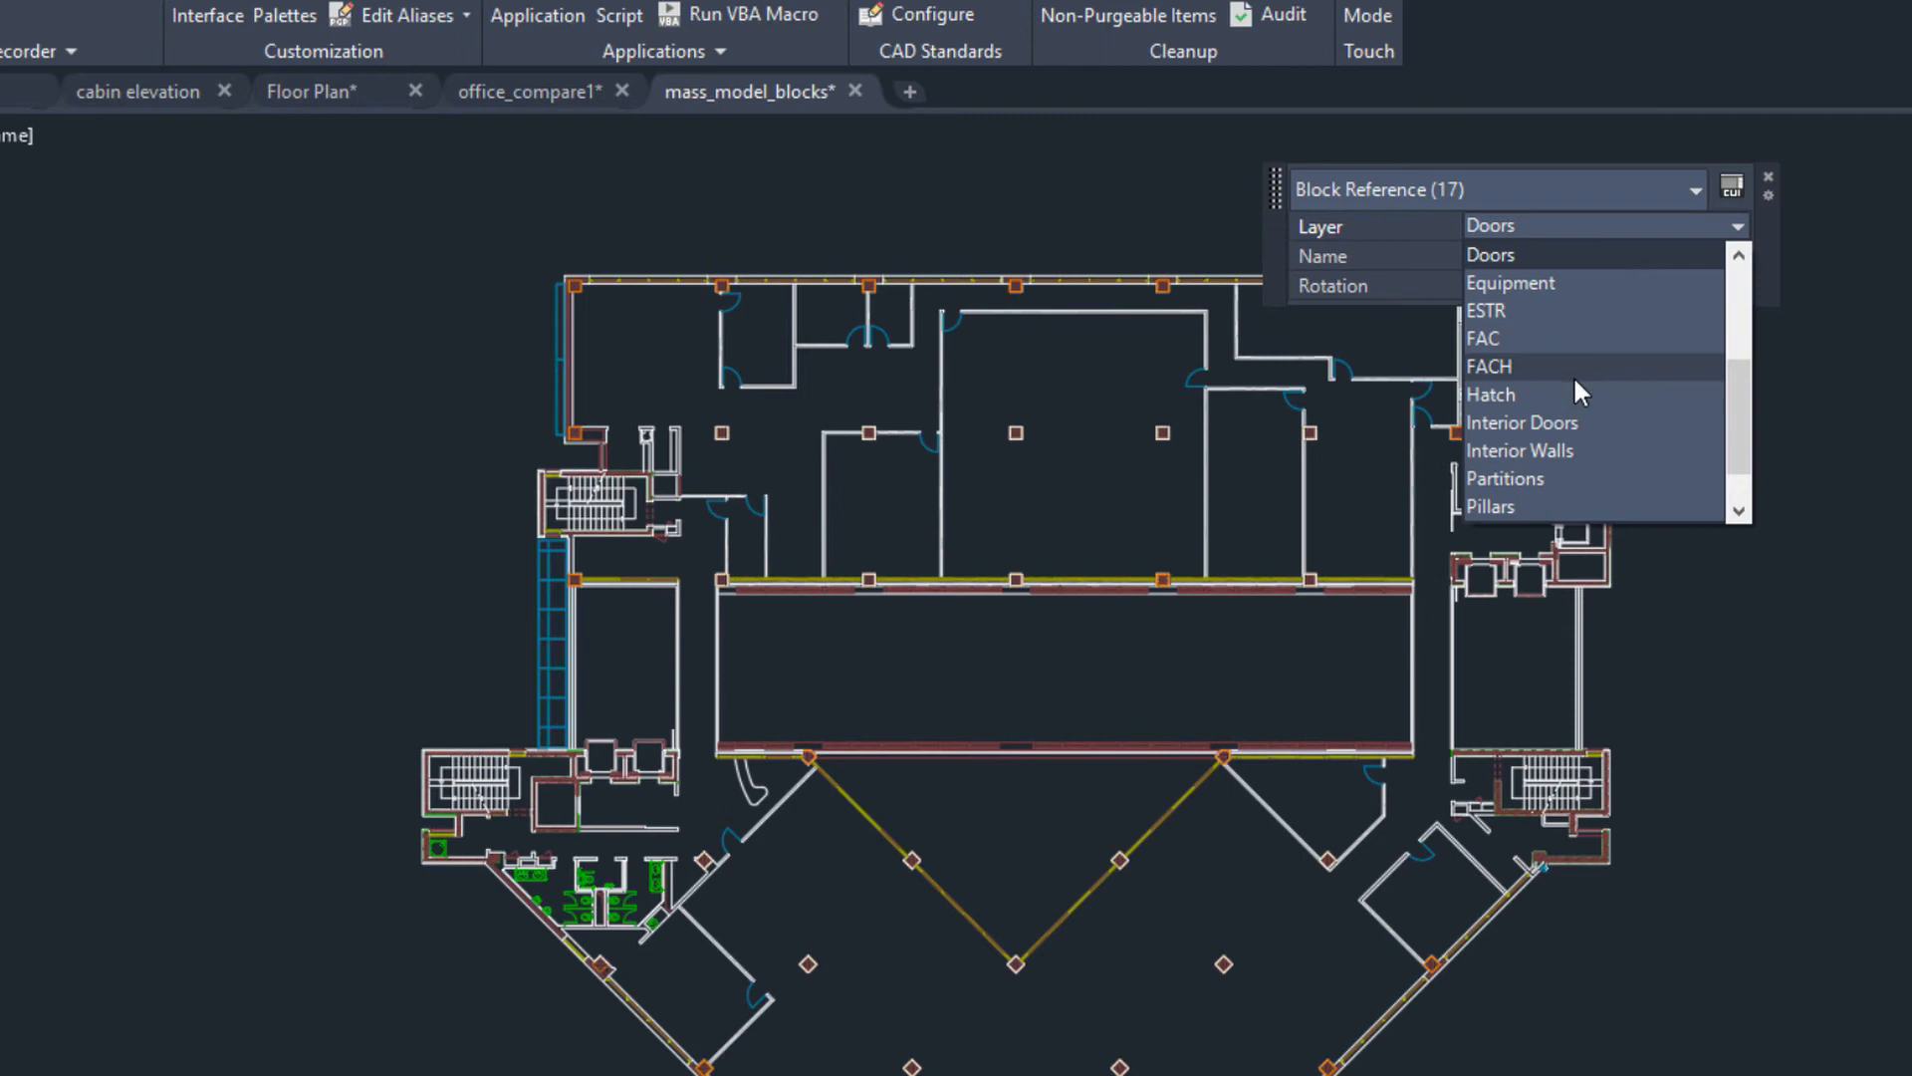